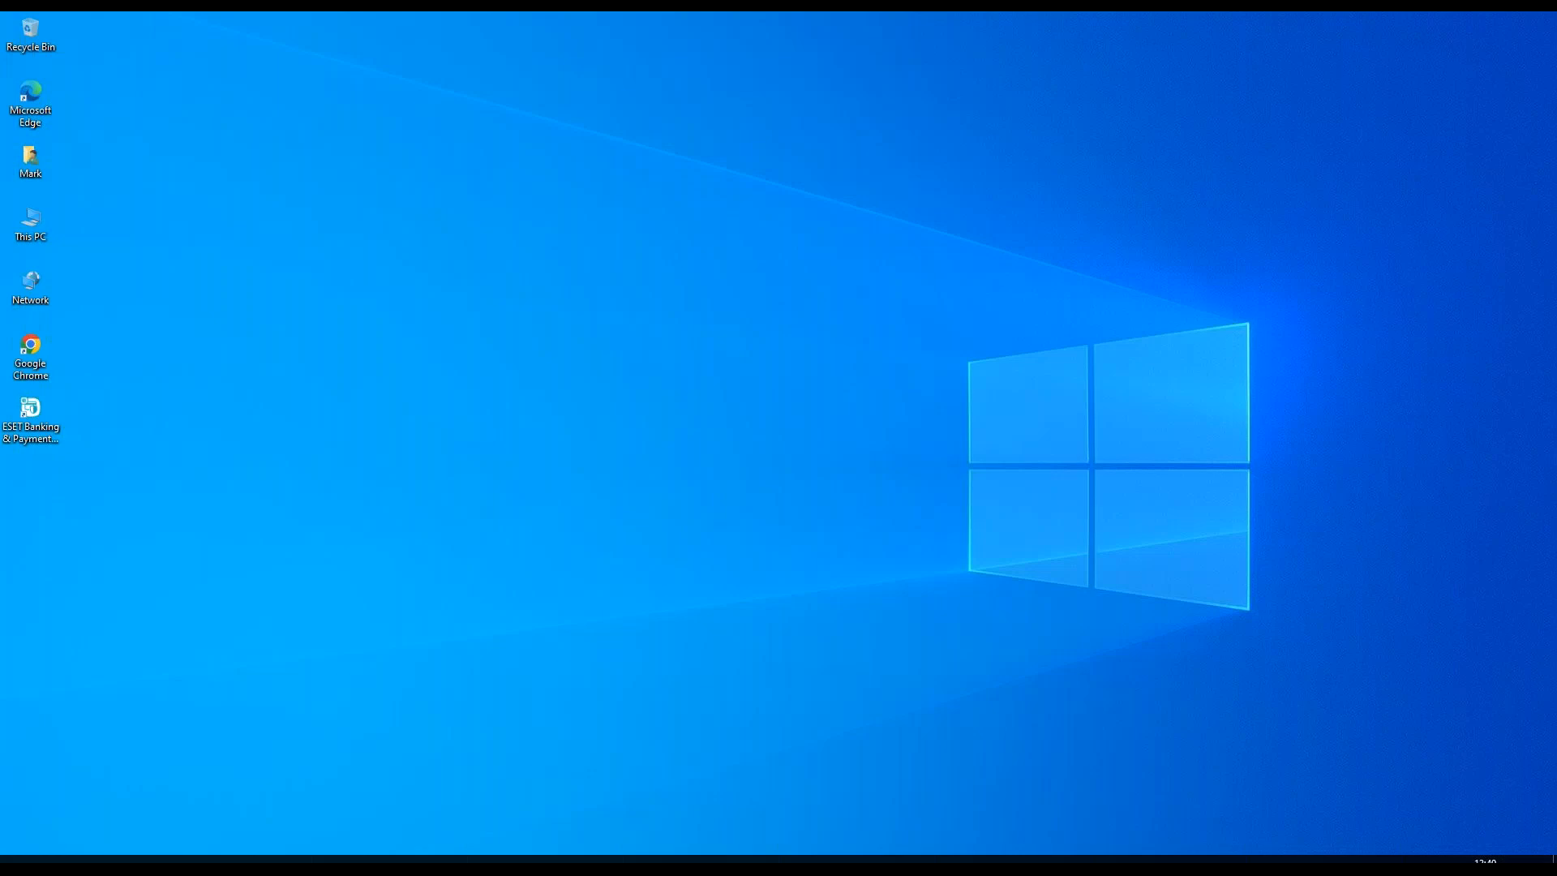
mouse_move(1374, 781)
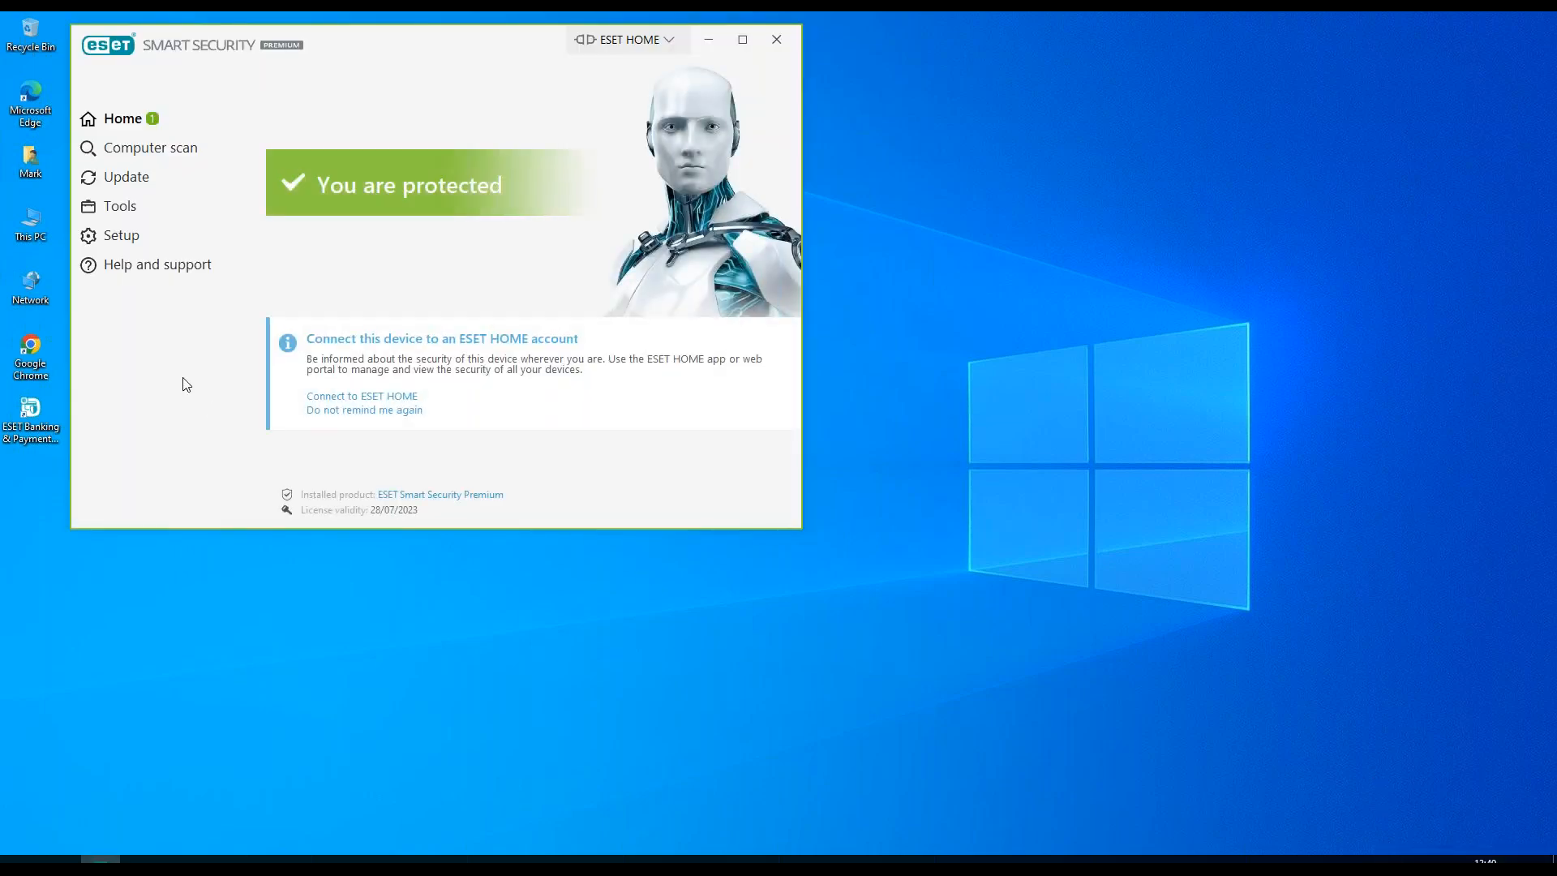
- Go to Computer scan and expand Advanced scans to list custom, removable media and repeat-last-scan
left_click(150, 147)
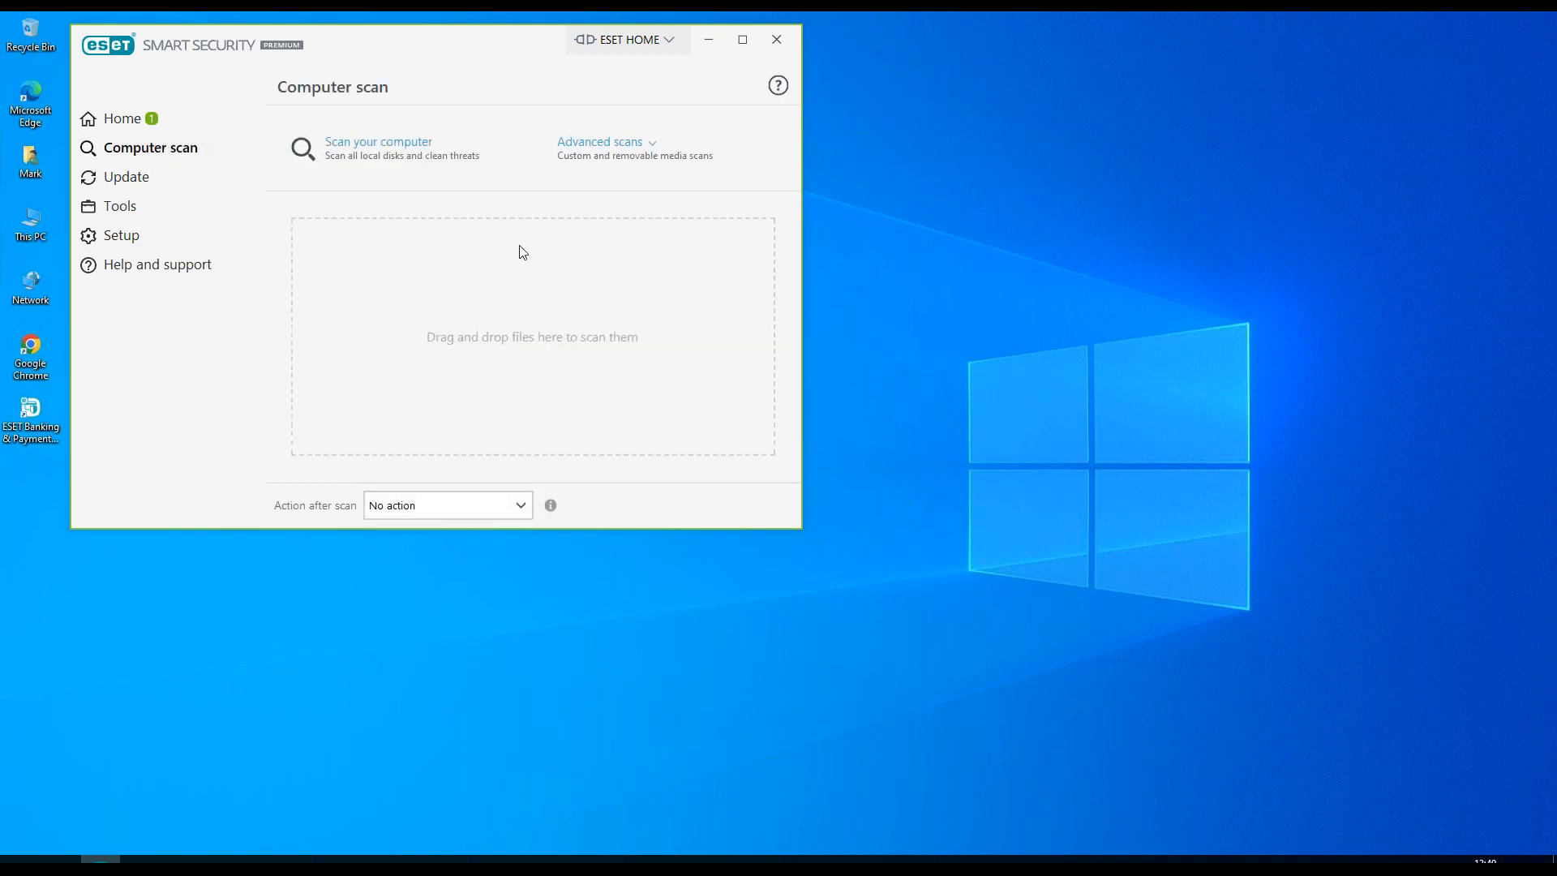
left_click(600, 141)
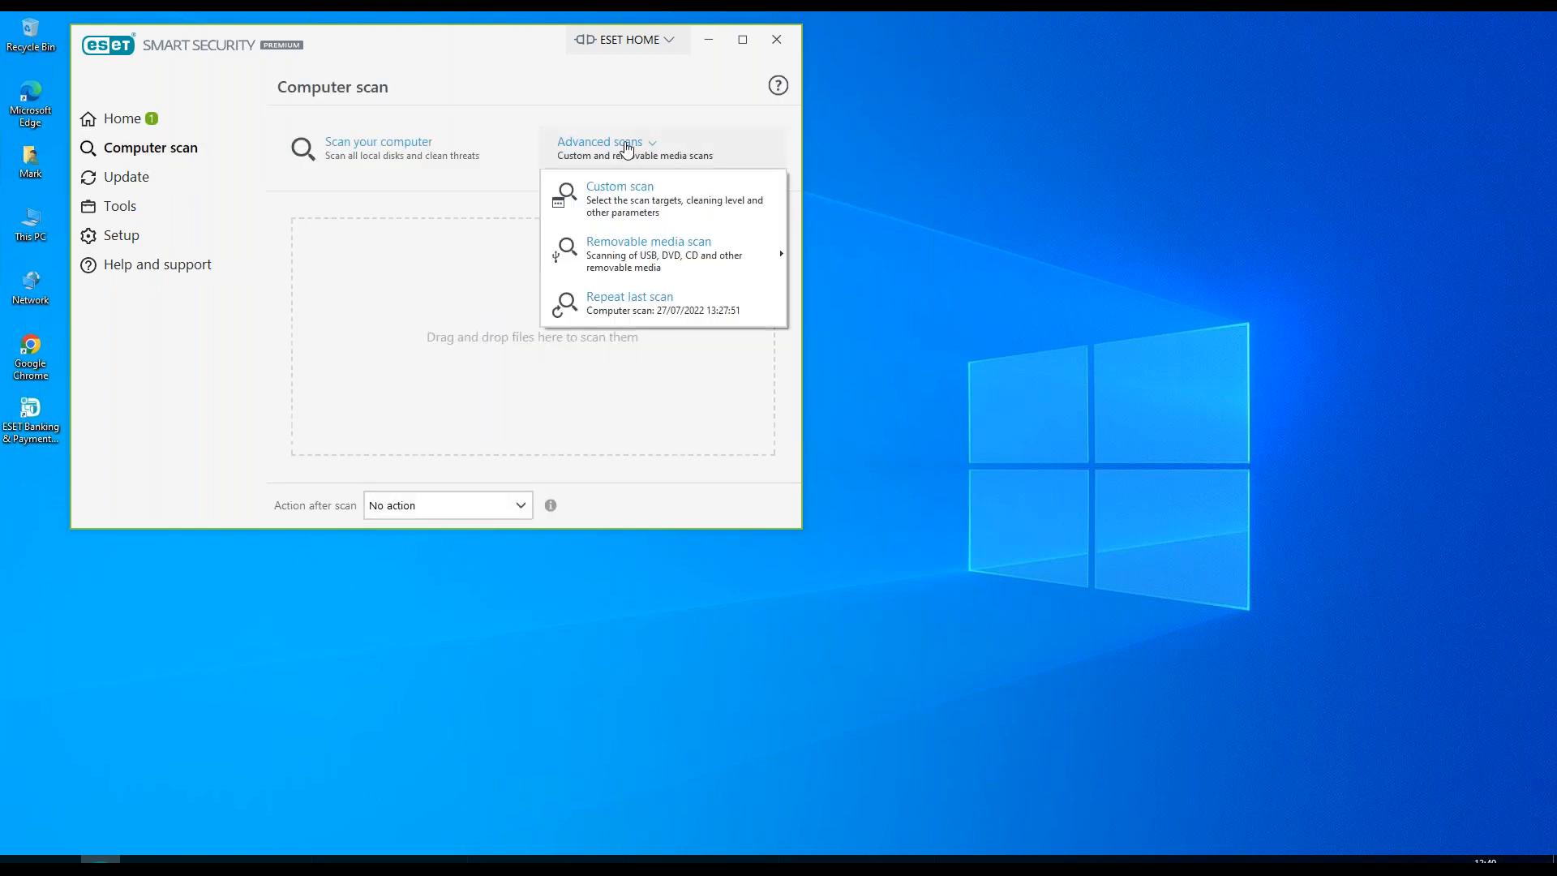
mouse_move(624, 198)
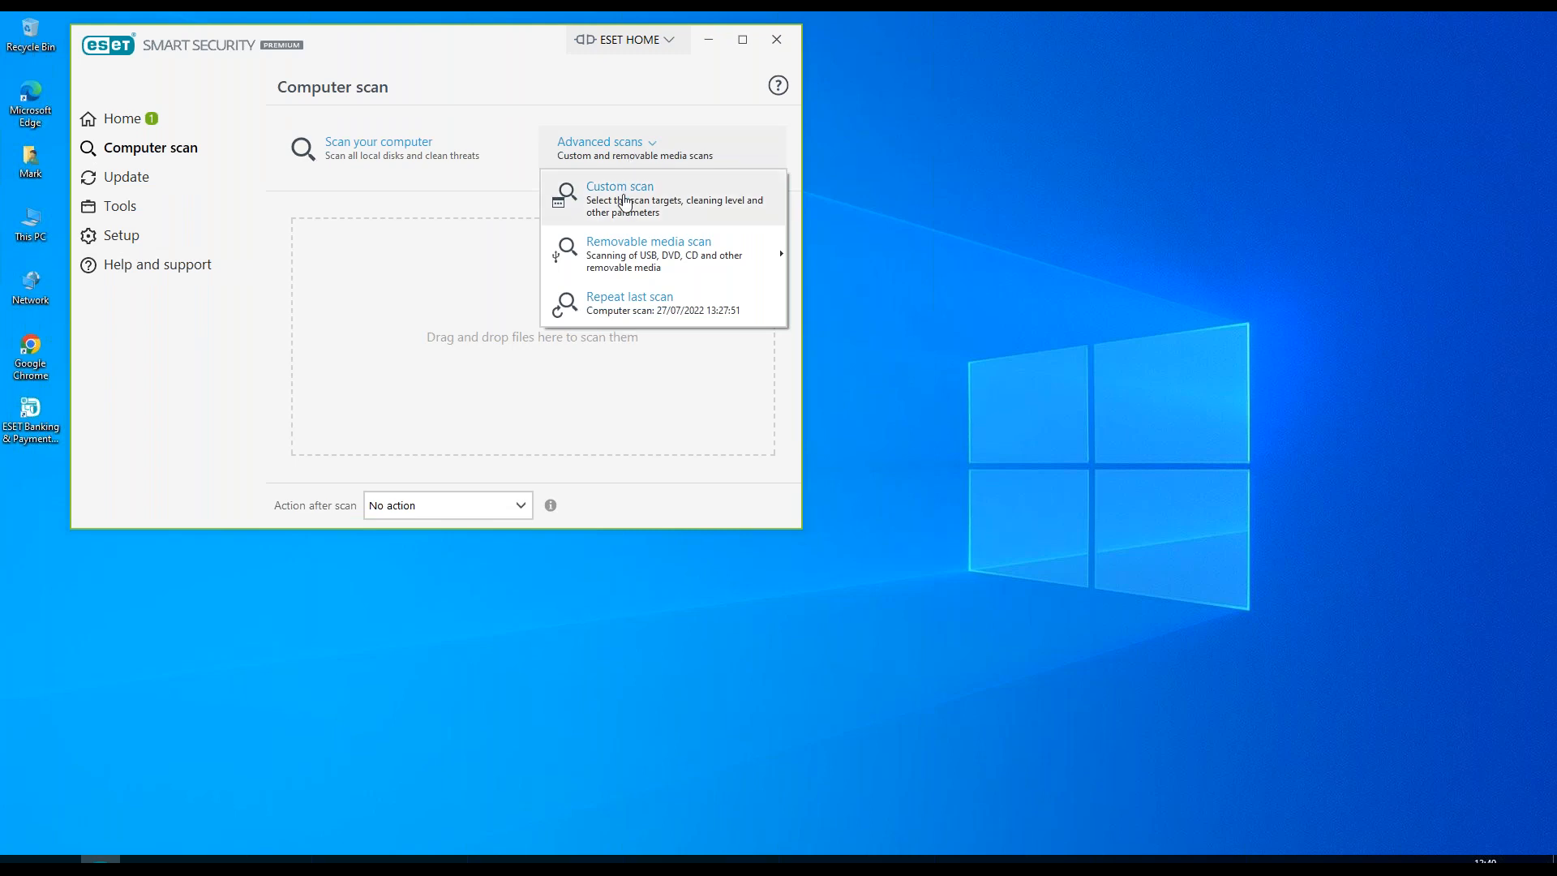
left_click(620, 198)
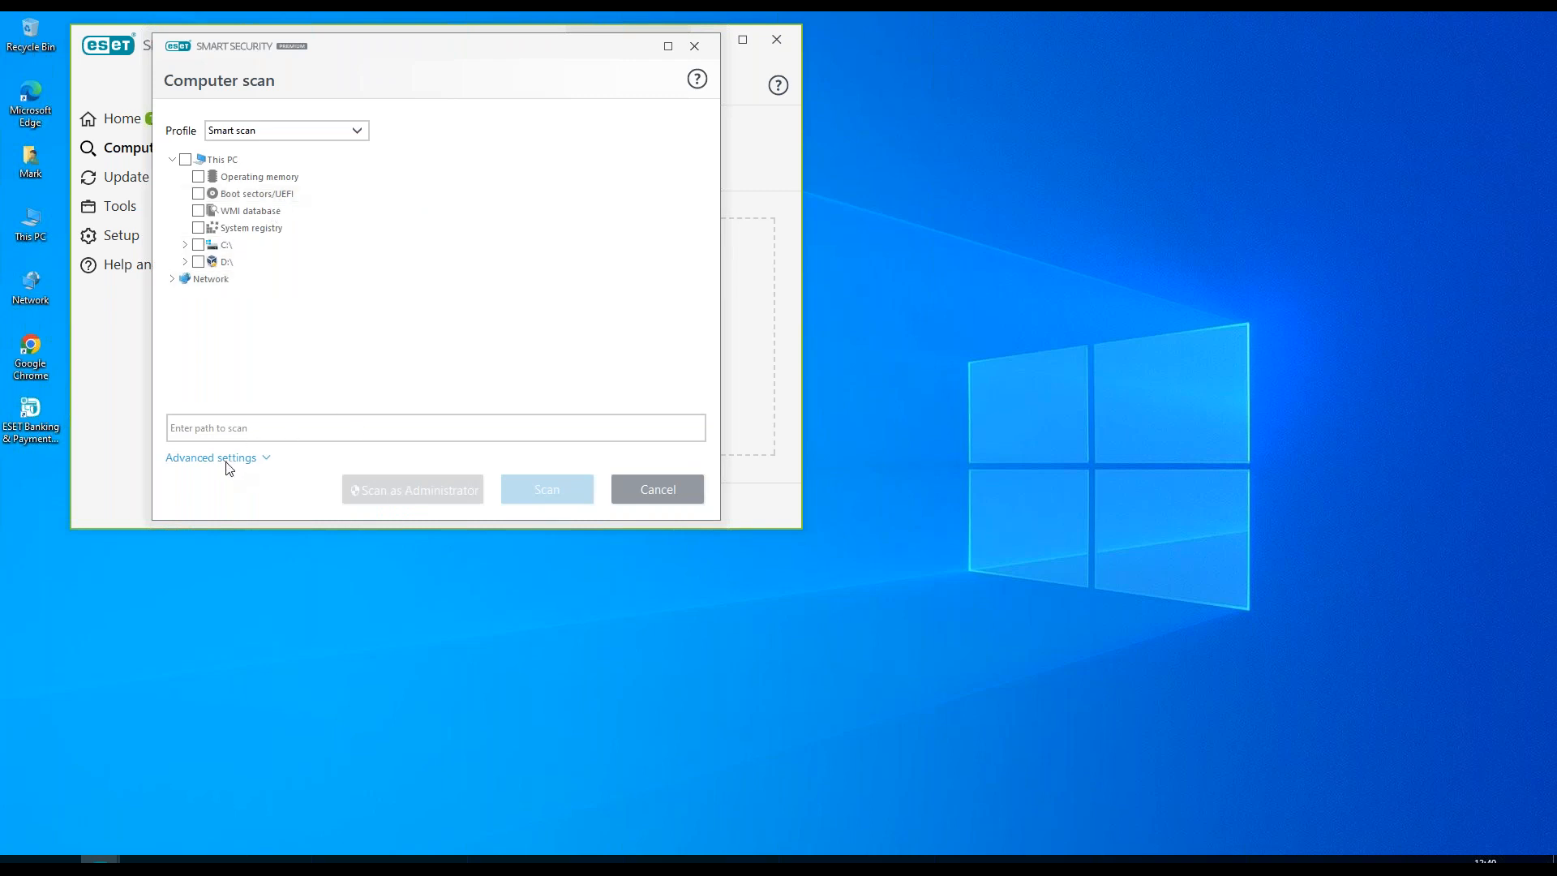
left_click(212, 456)
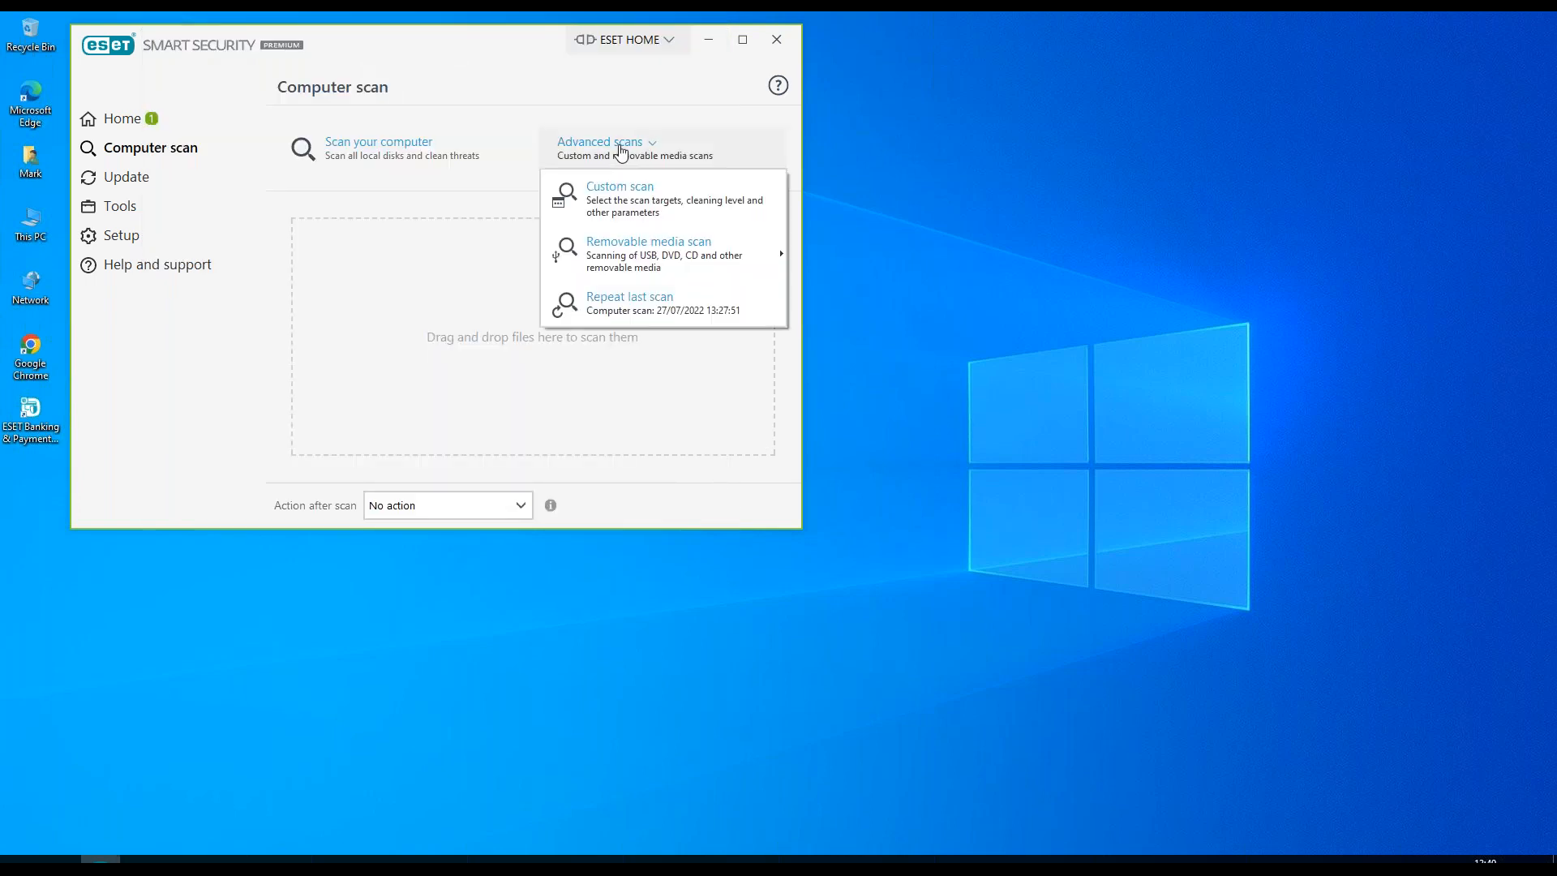
mouse_move(648, 253)
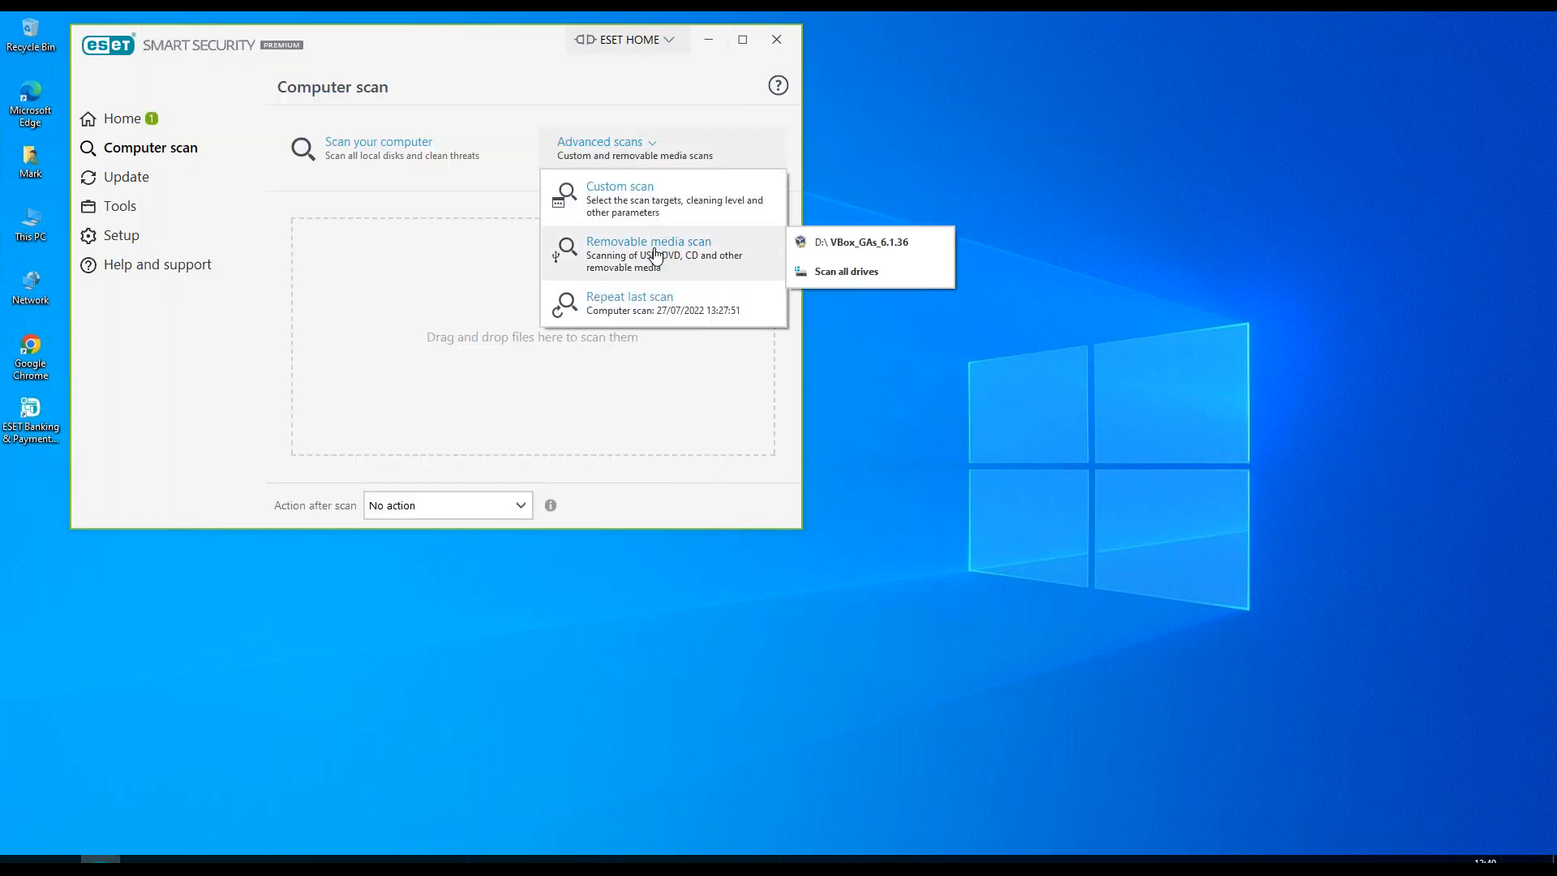
mouse_move(630, 302)
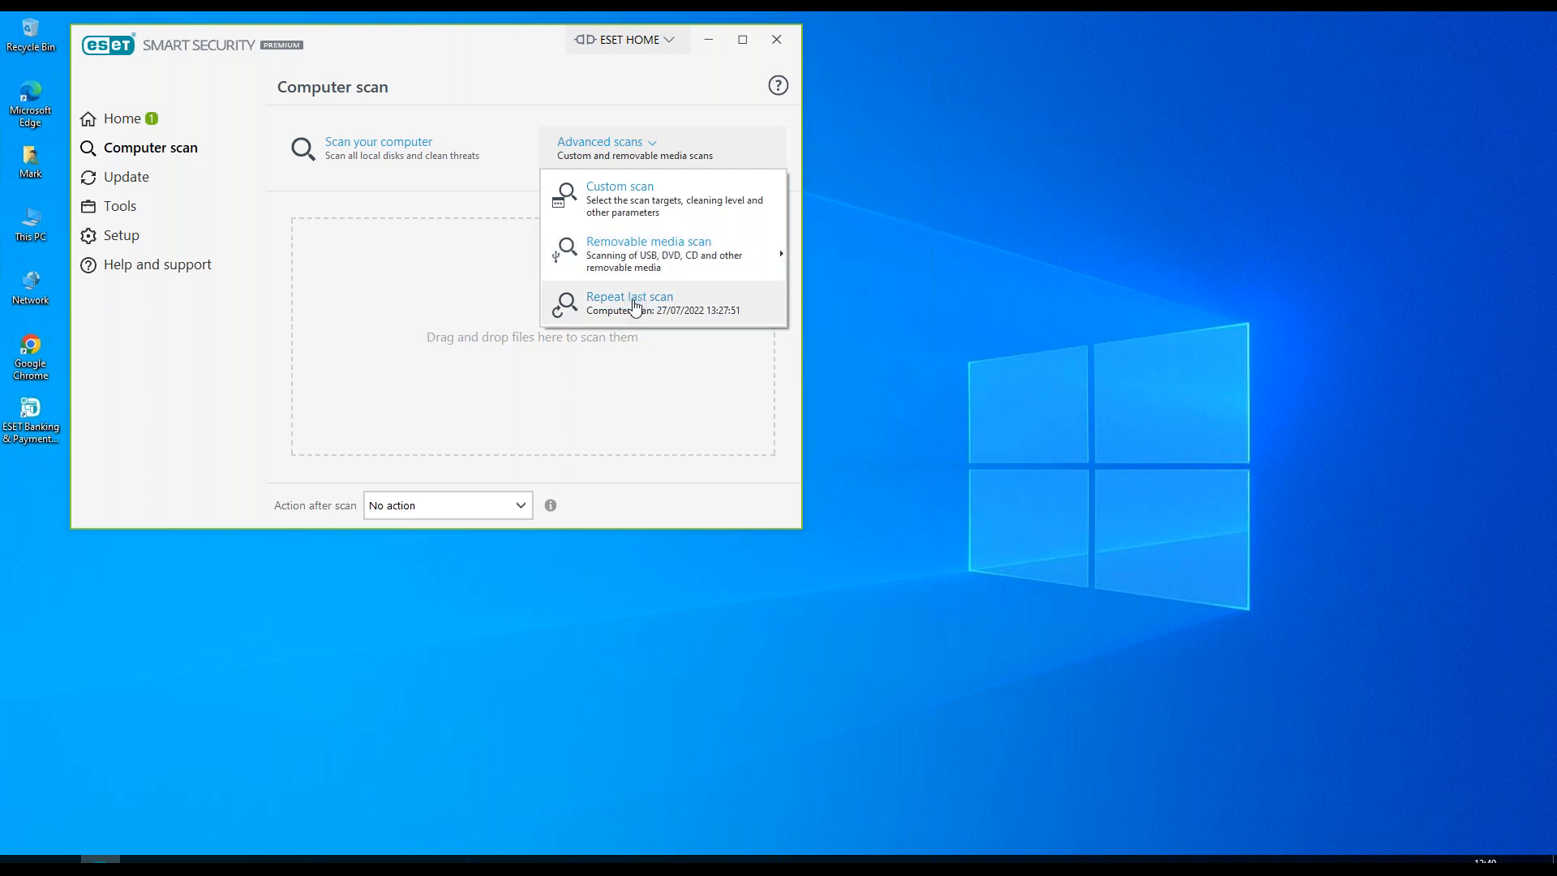
mouse_move(353, 147)
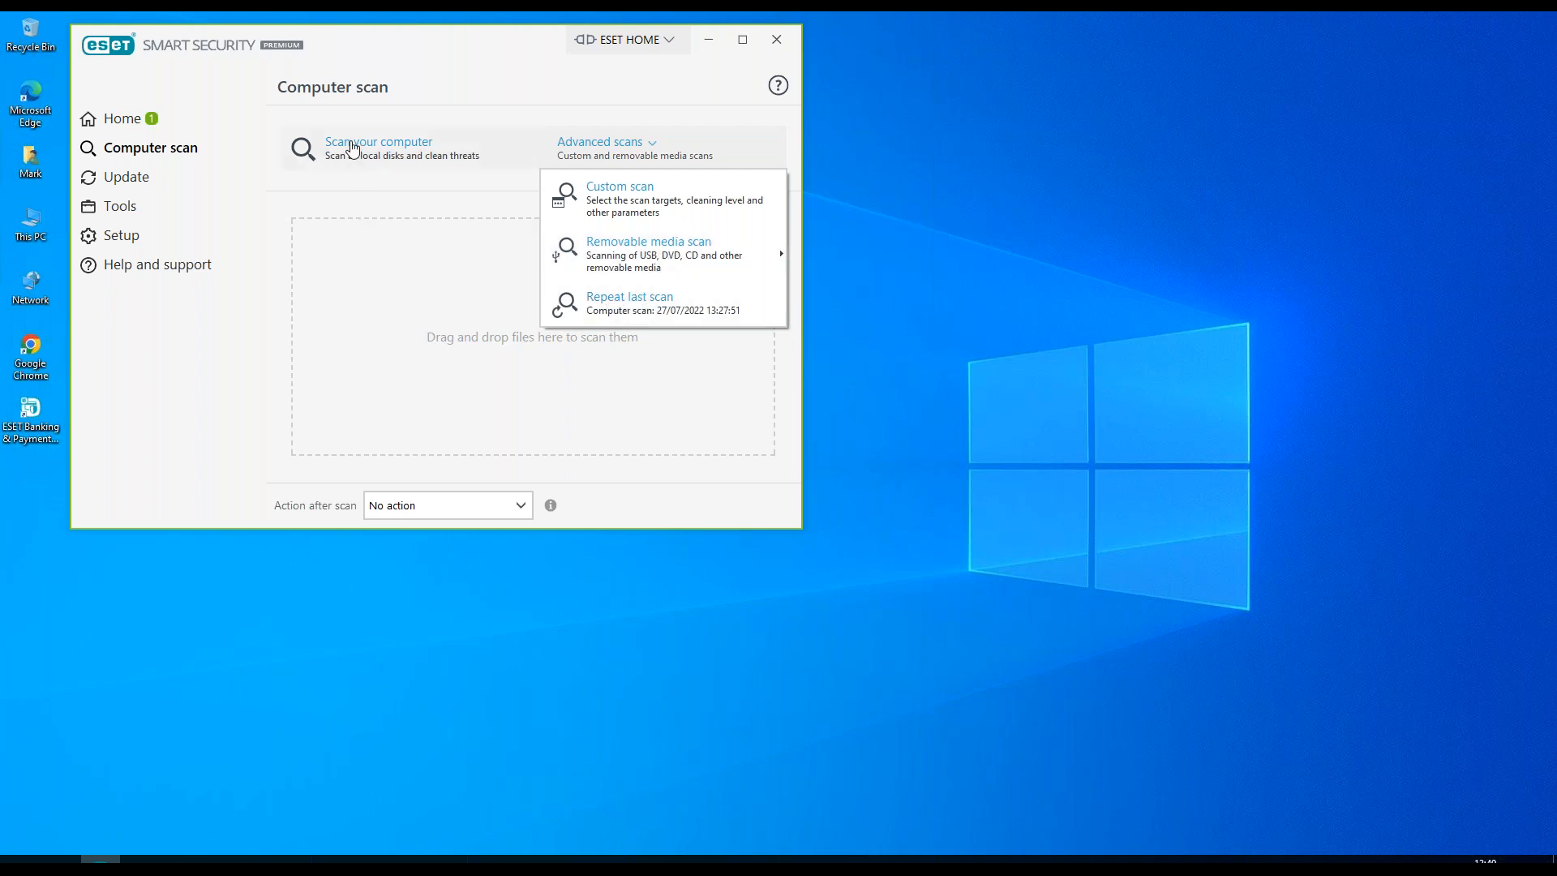
left_click(379, 147)
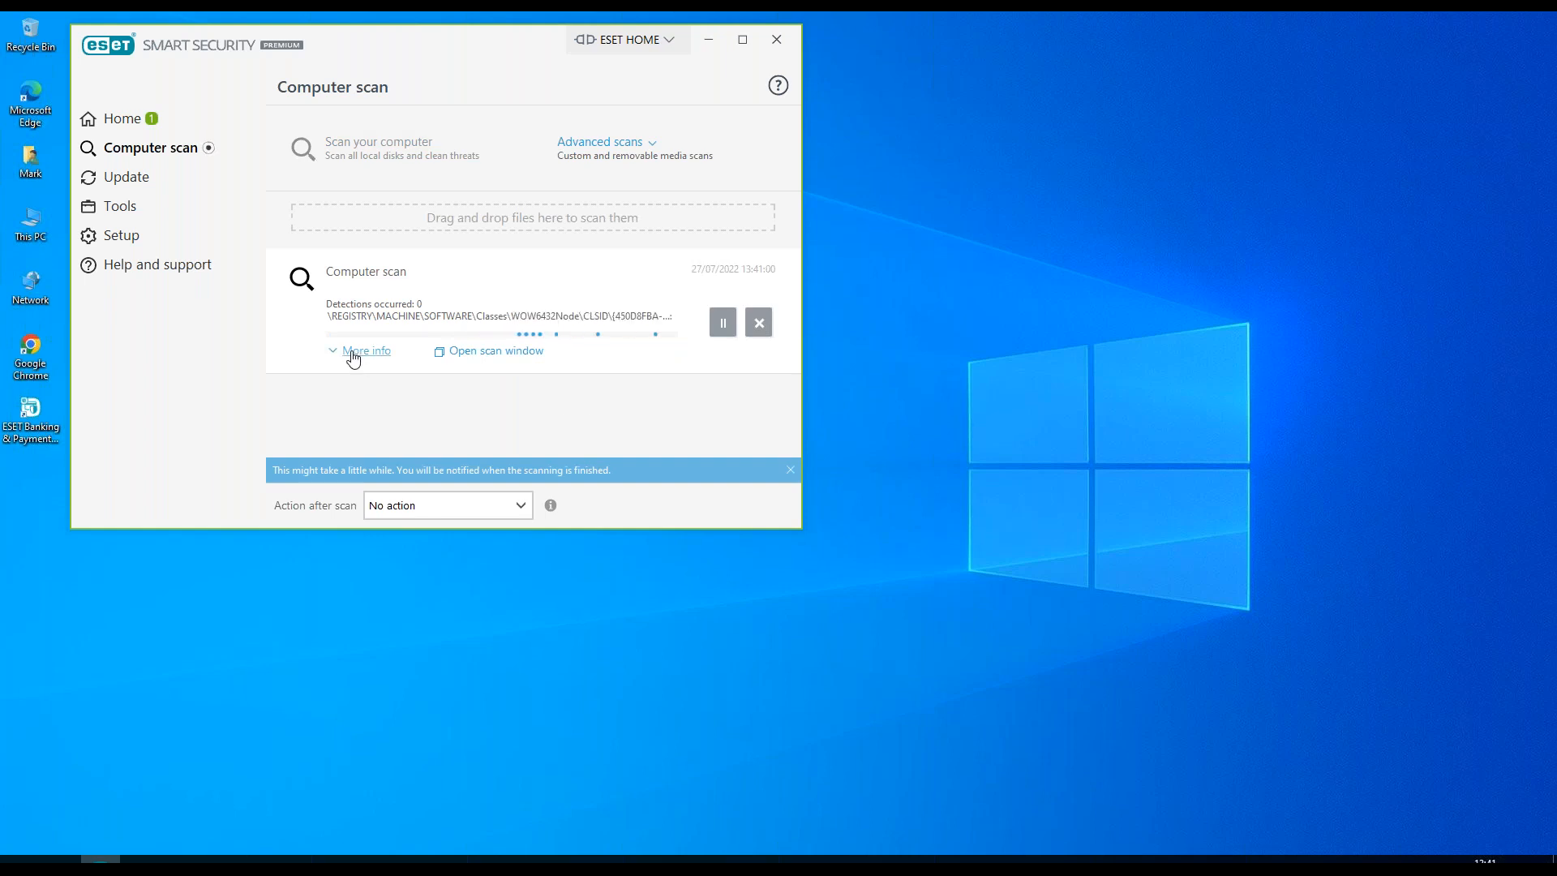
- Expand the running scan's details, then view and close its separate scan window
left_click(366, 349)
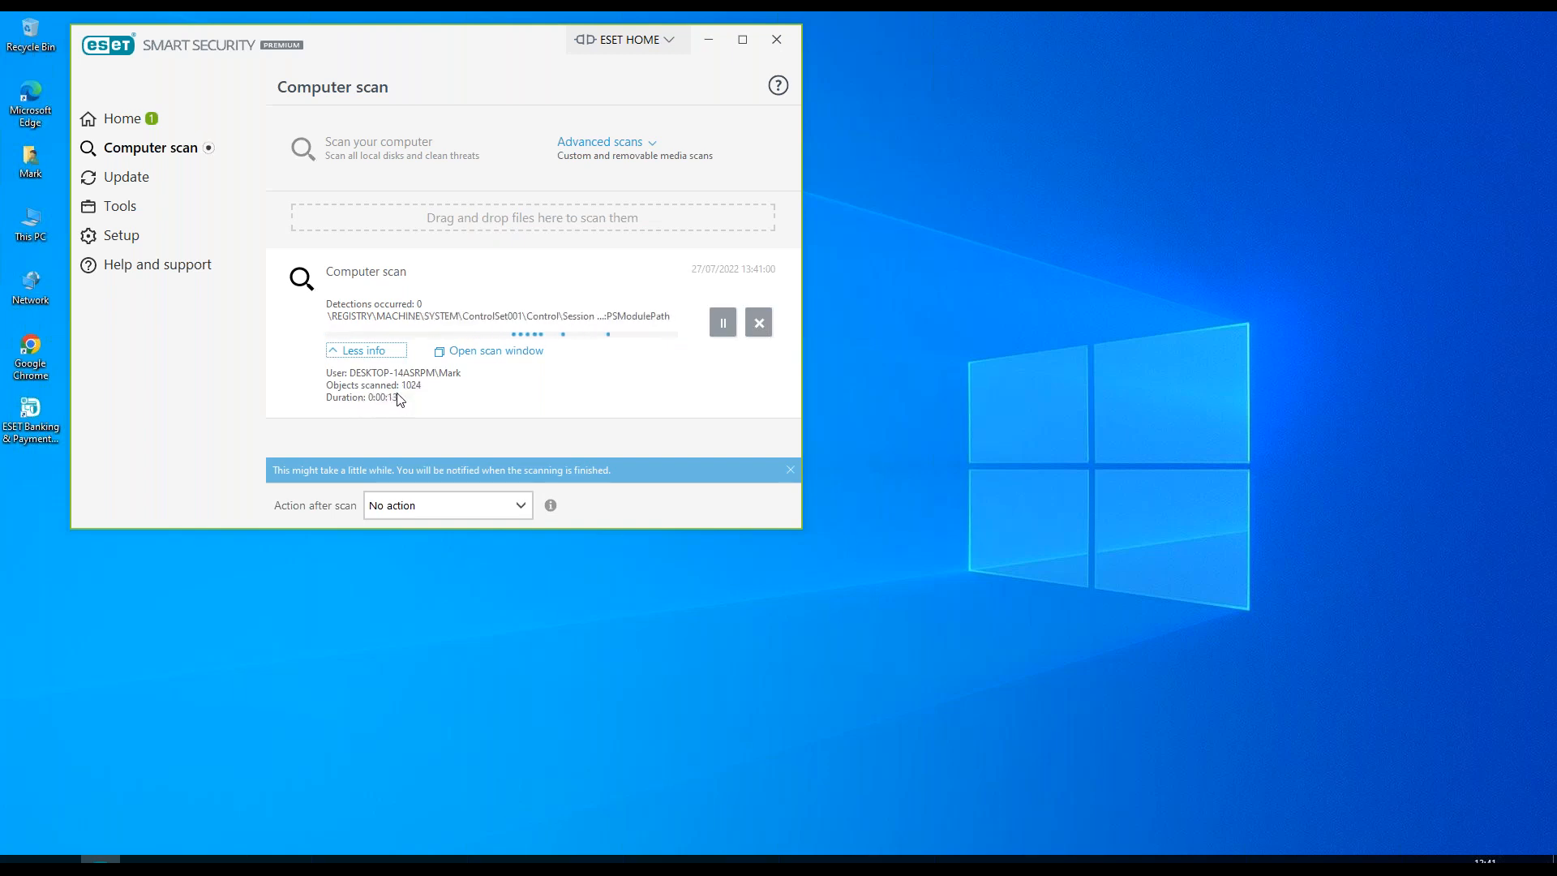
left_click(494, 350)
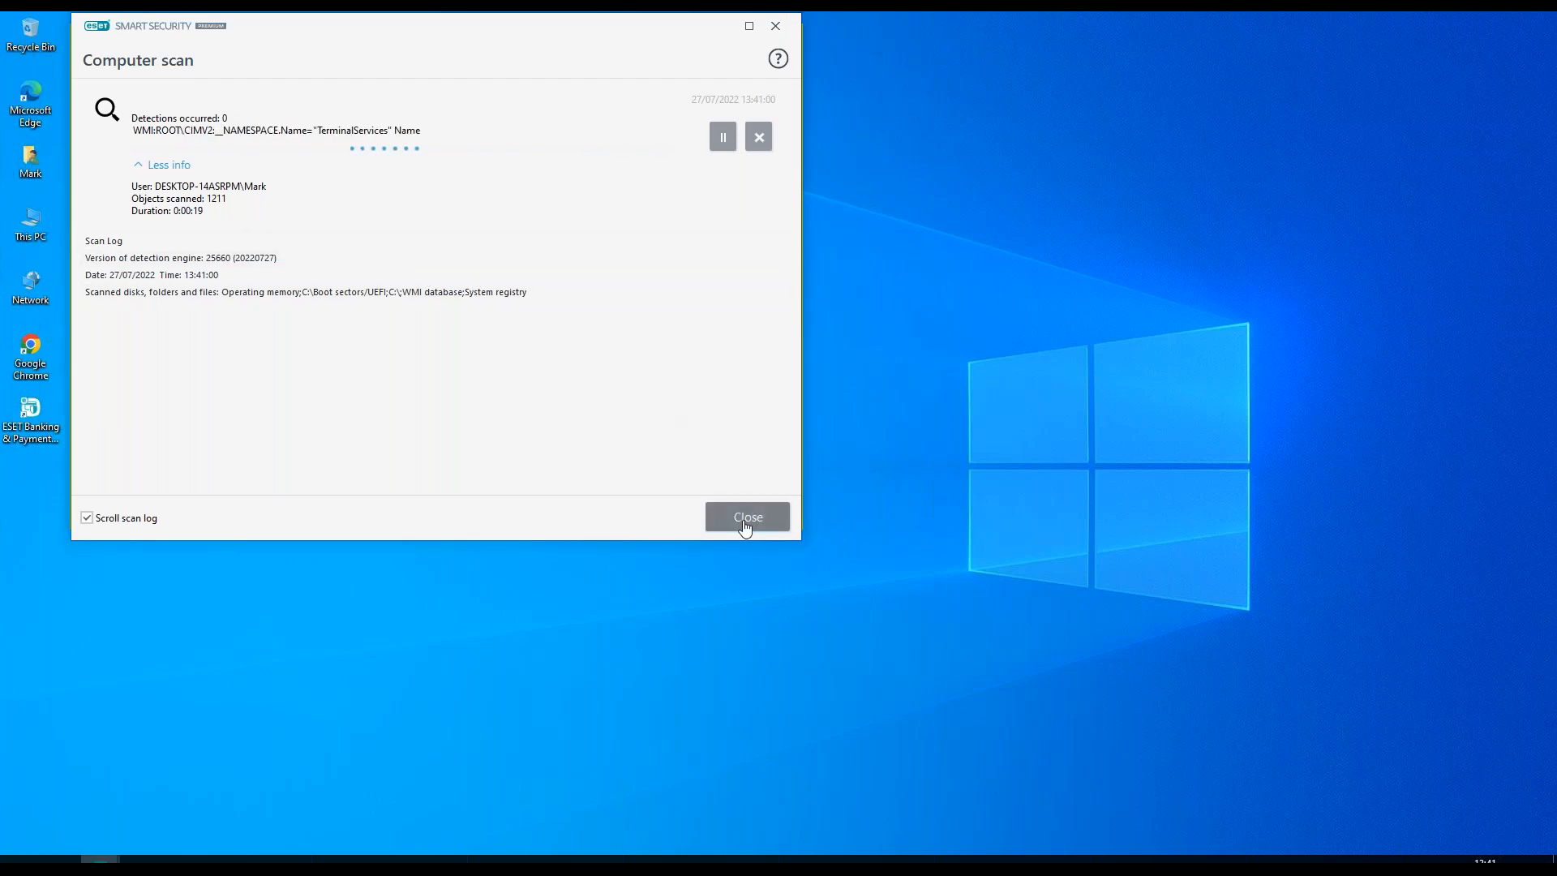
left_click(747, 517)
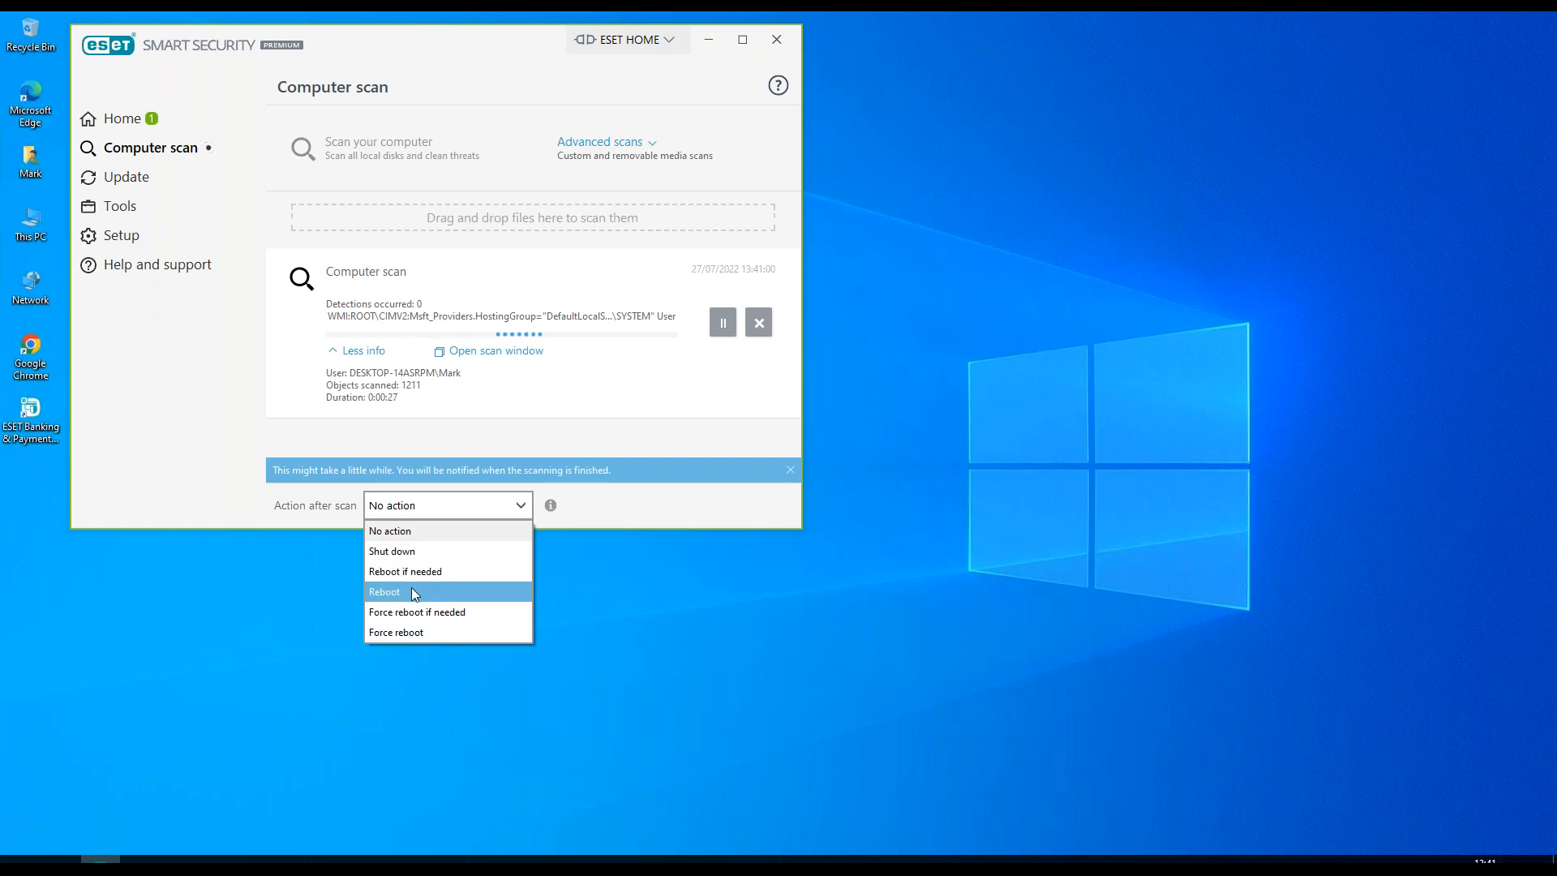
mouse_move(421, 633)
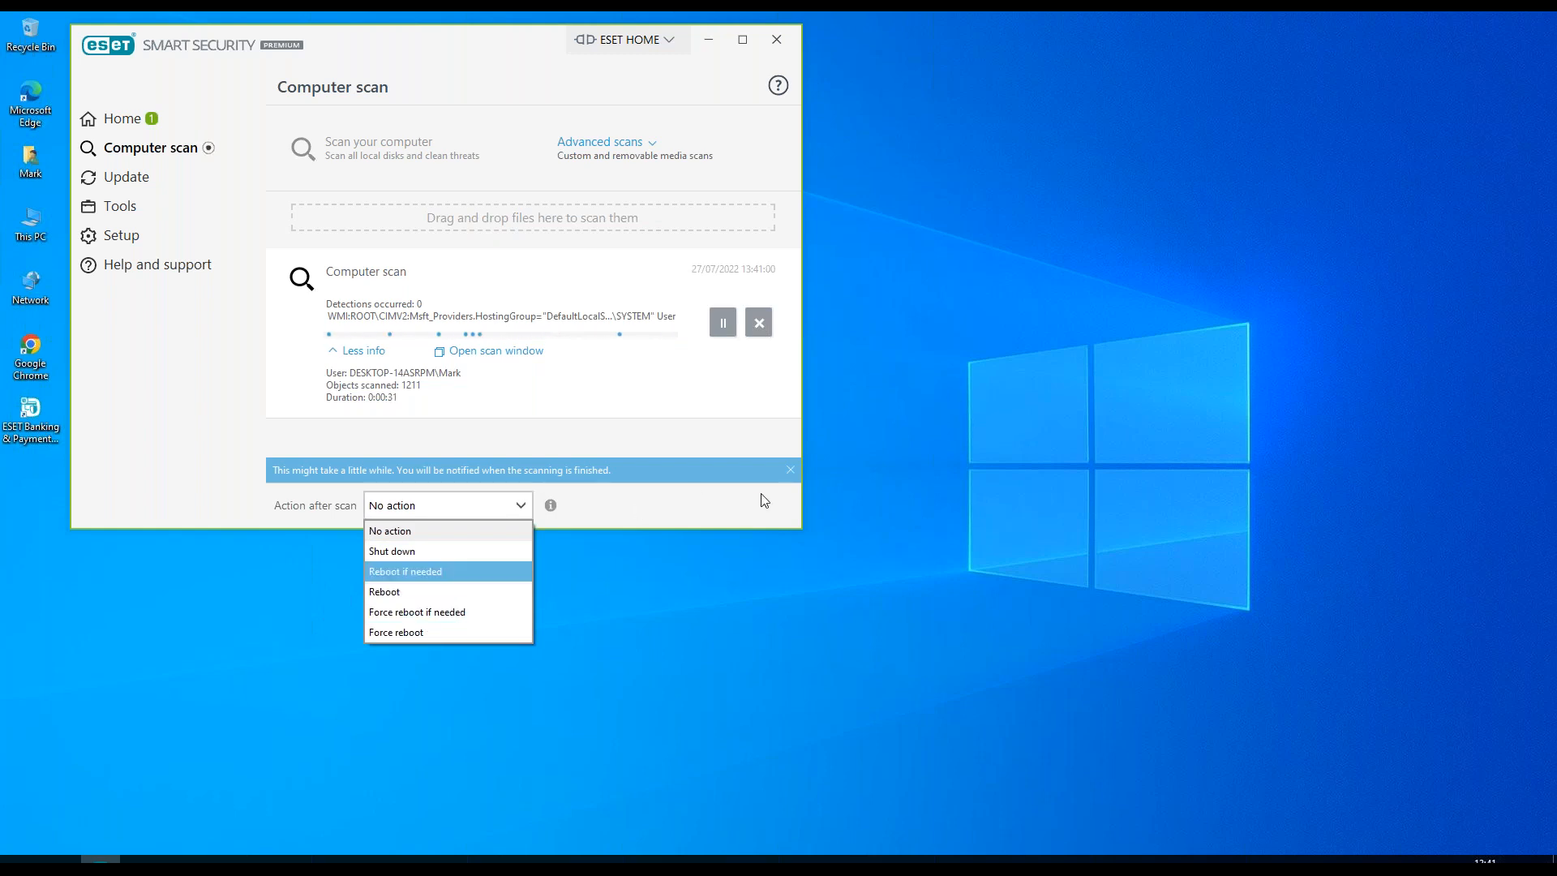
left_click(447, 504)
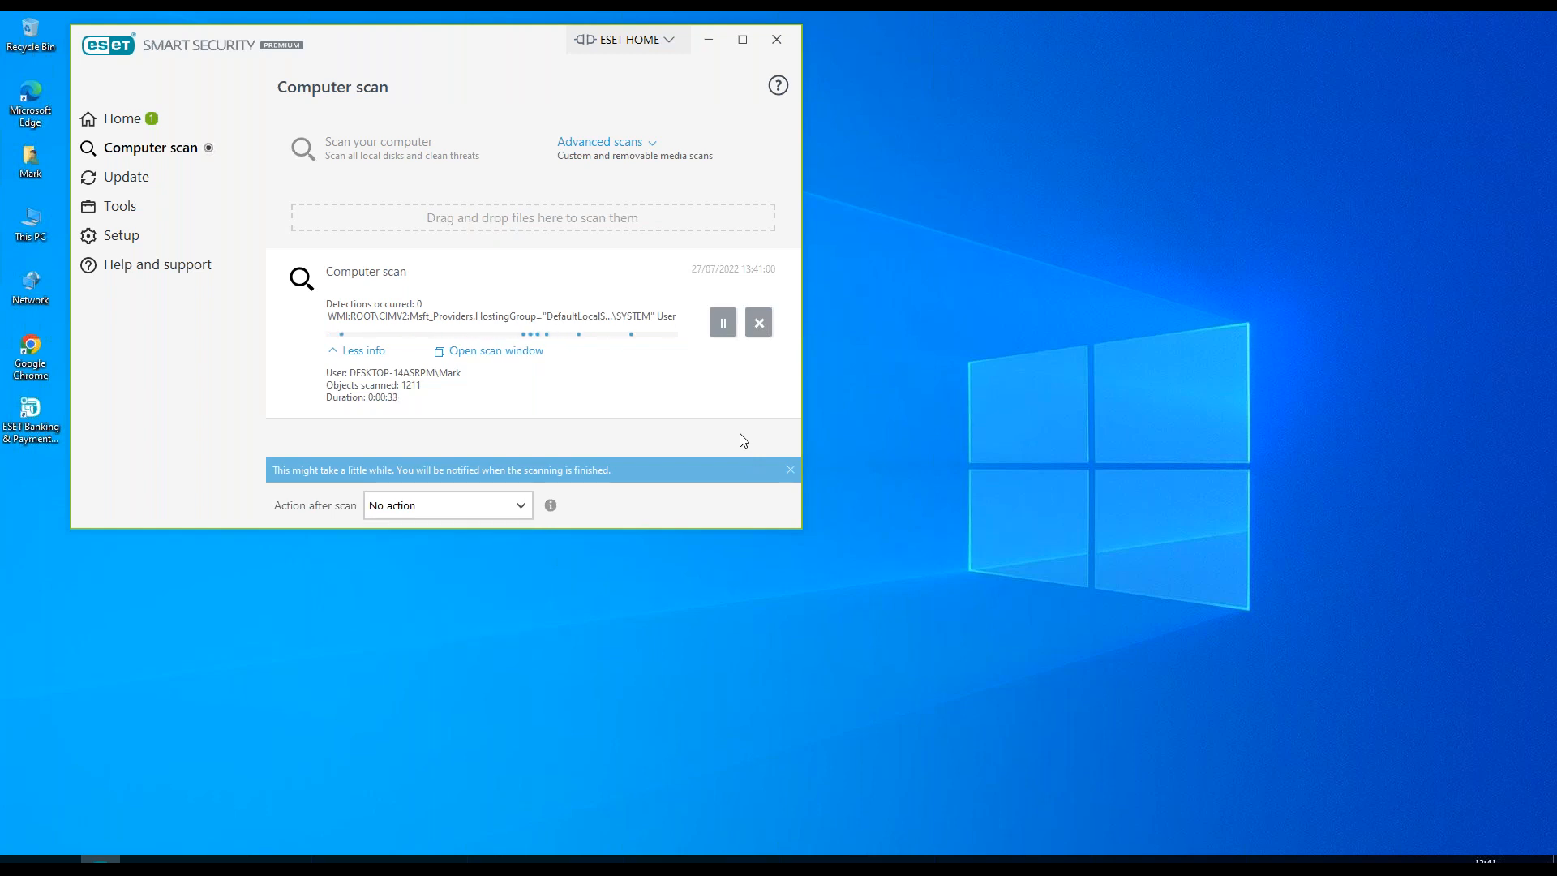
mouse_move(702, 416)
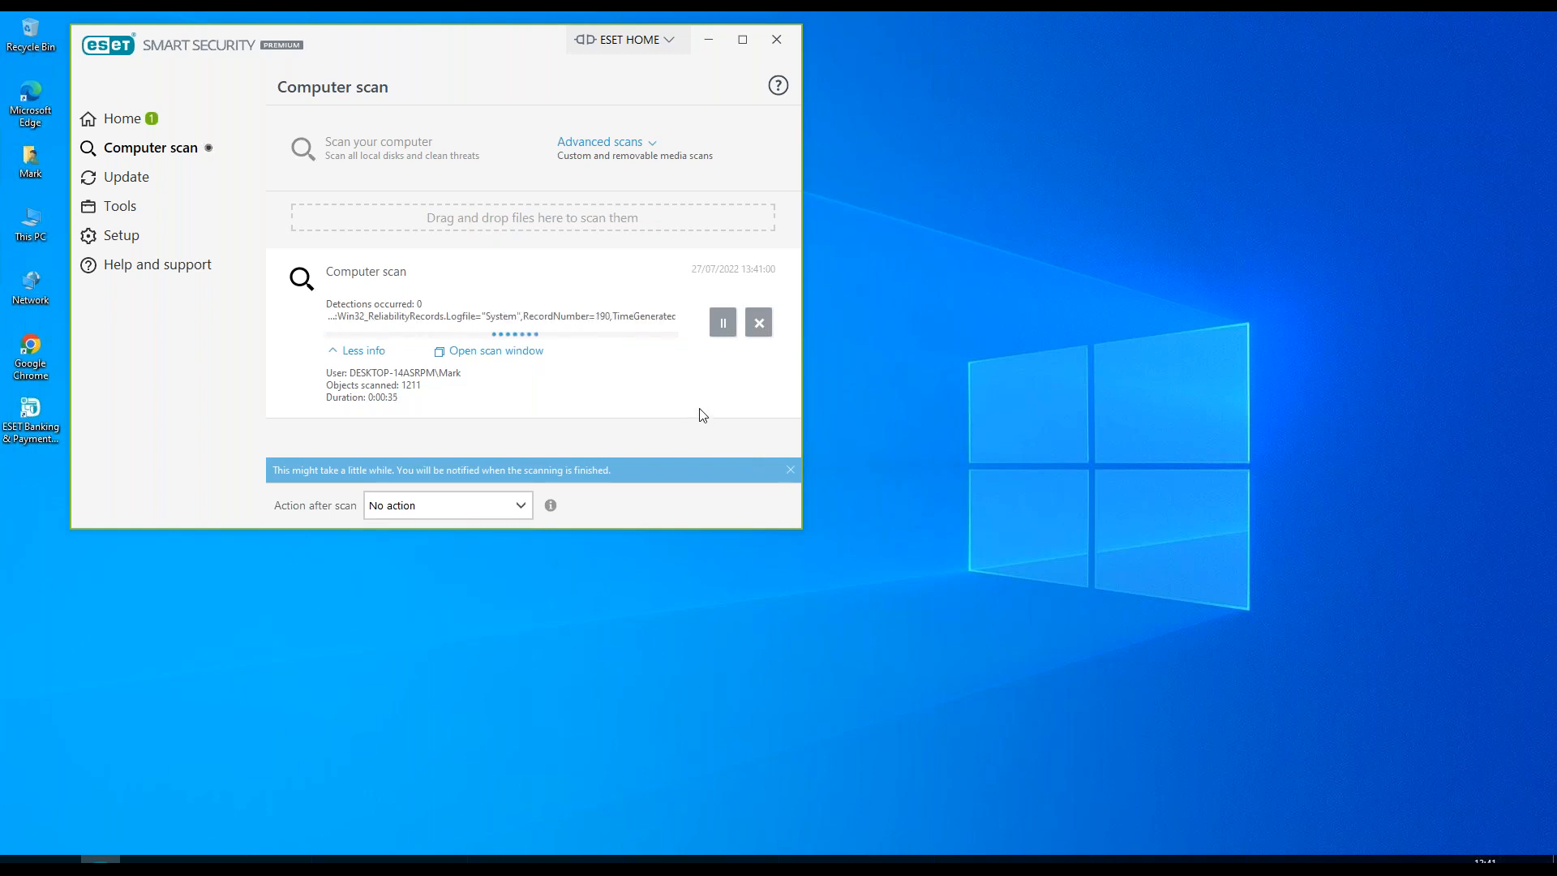
mouse_move(613, 384)
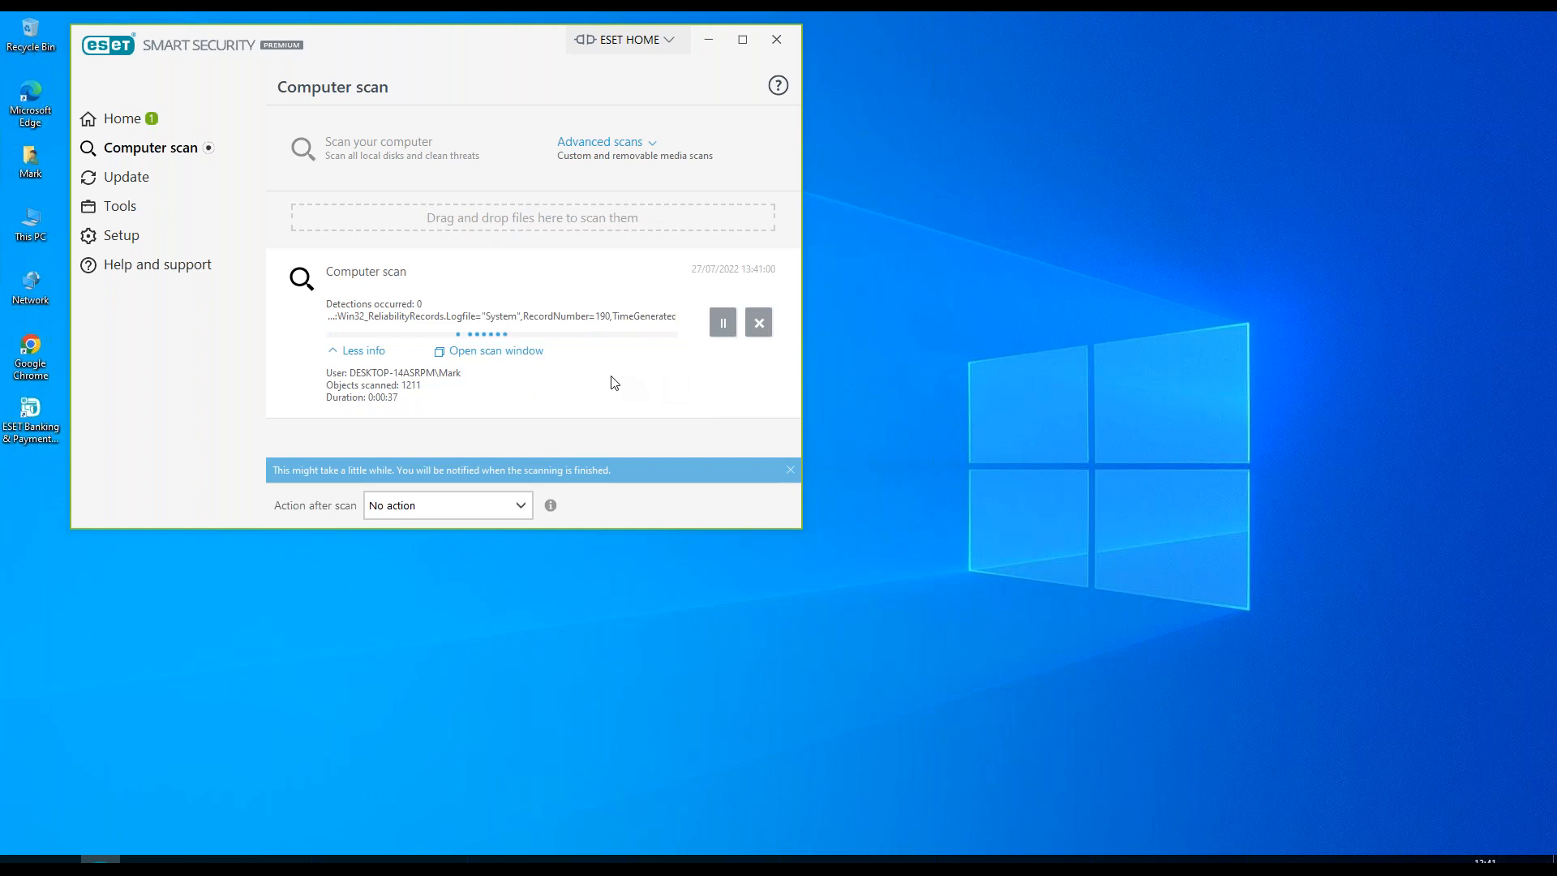